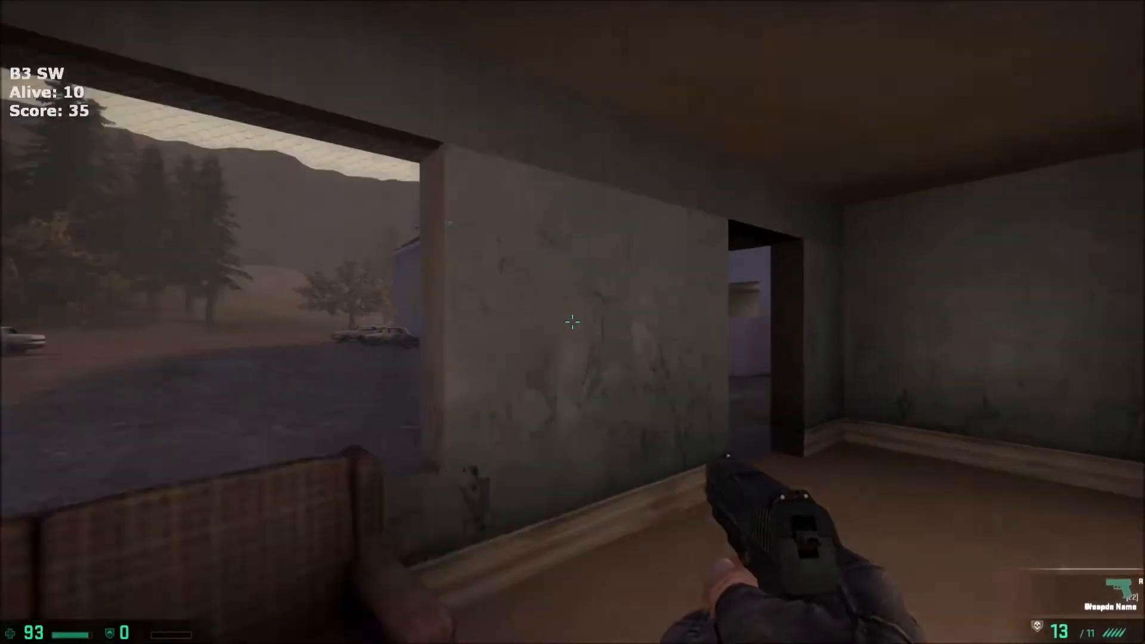
{"action": "mouse_move", "coordinate": [570, 321]}
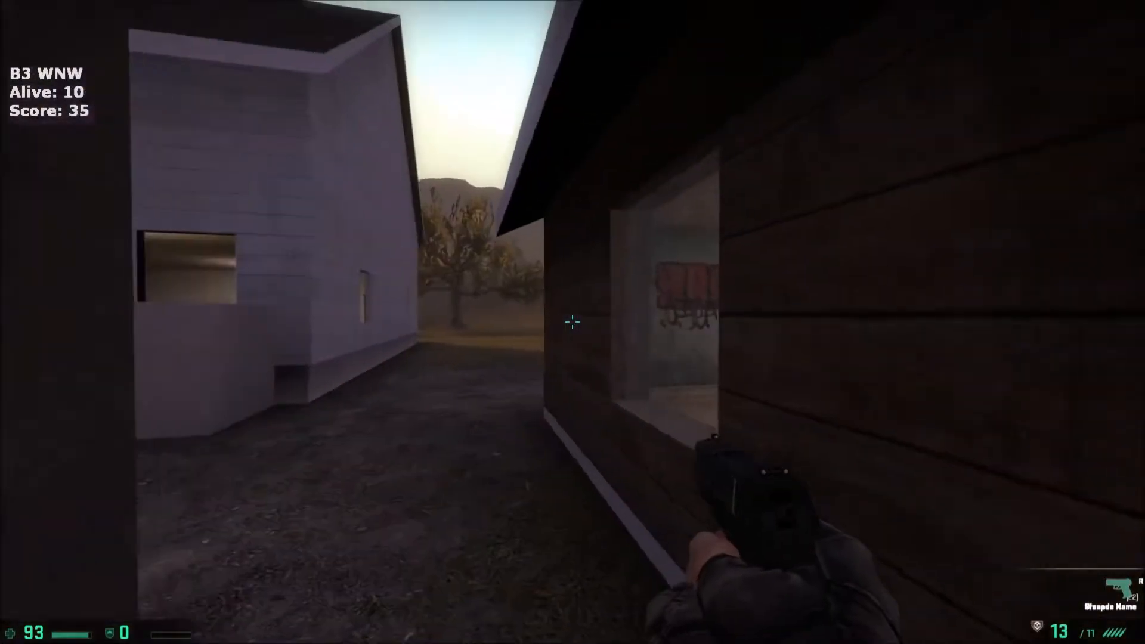
{"action": "left_click", "coordinate": [572, 322]}
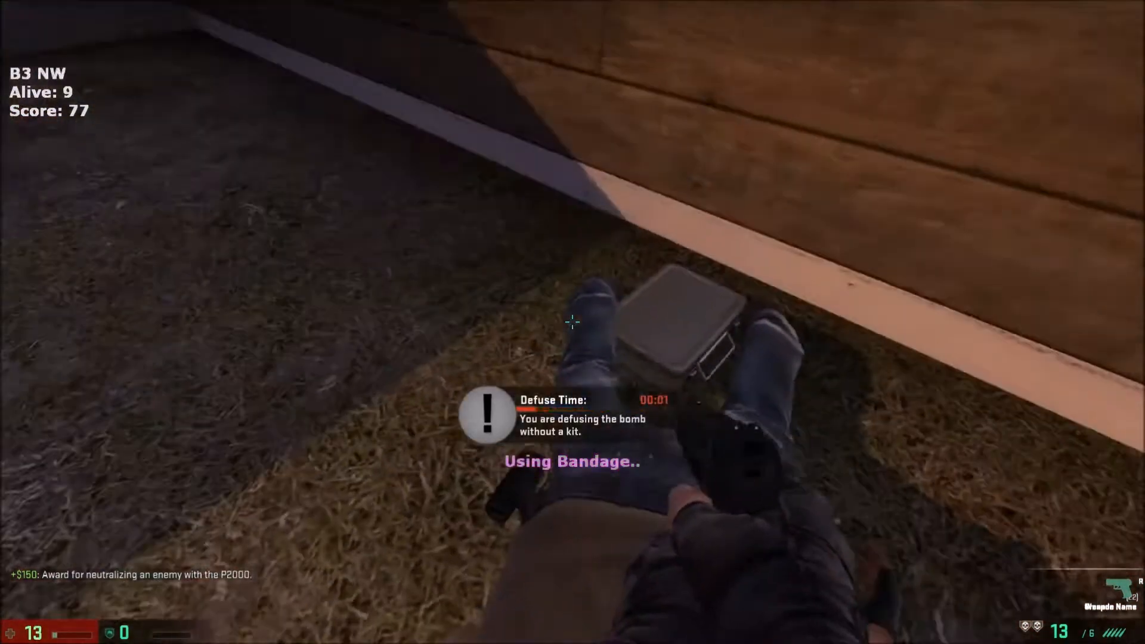
{"action": "key", "text": "Tab"}
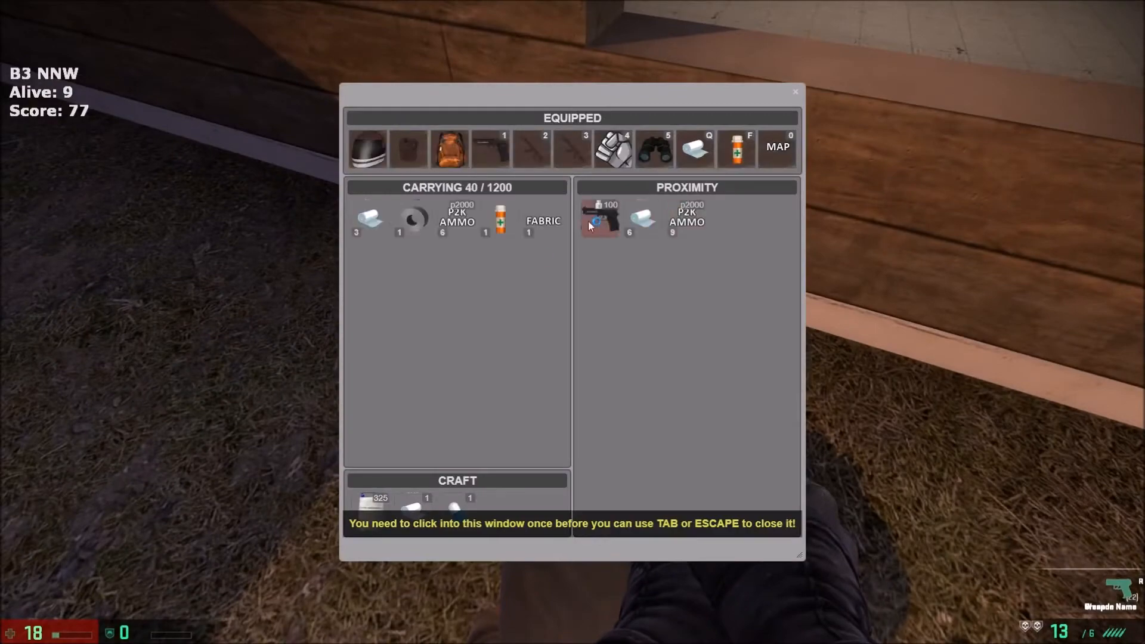